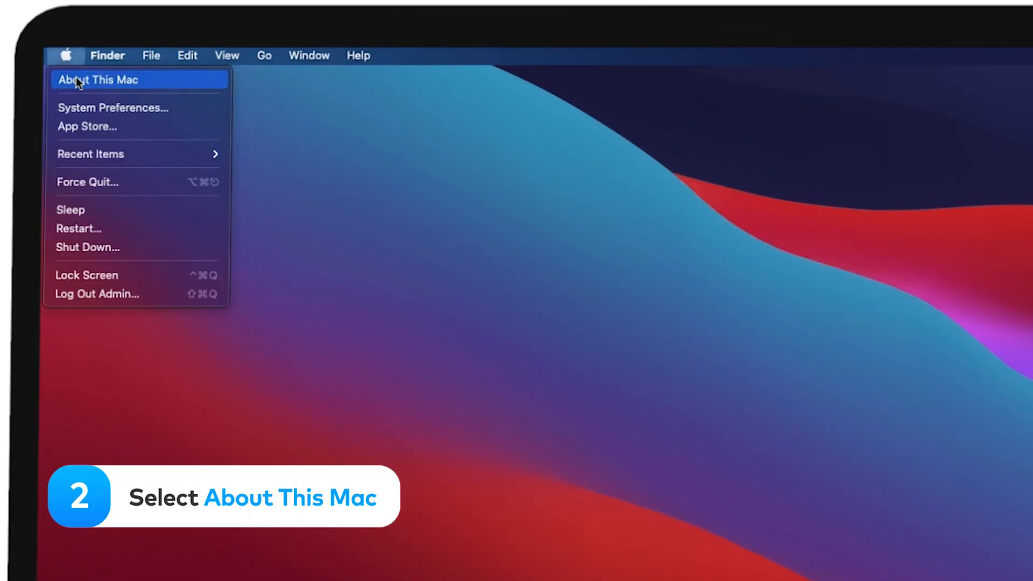
Step: Check the Macintosh HD storage breakdown in About This Mac: 88,42 GB available of 120,99 GB
click(96, 79)
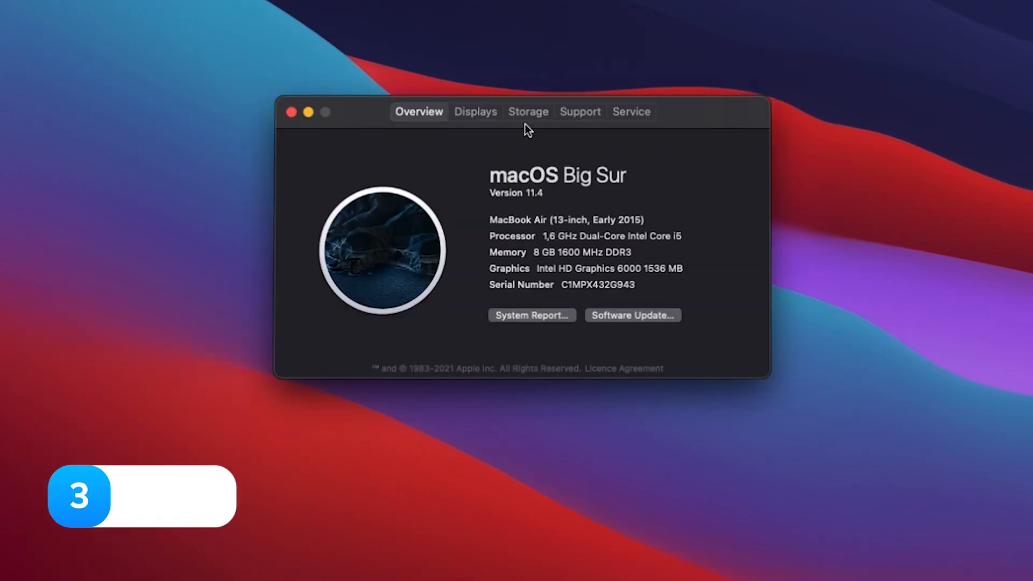
click(527, 111)
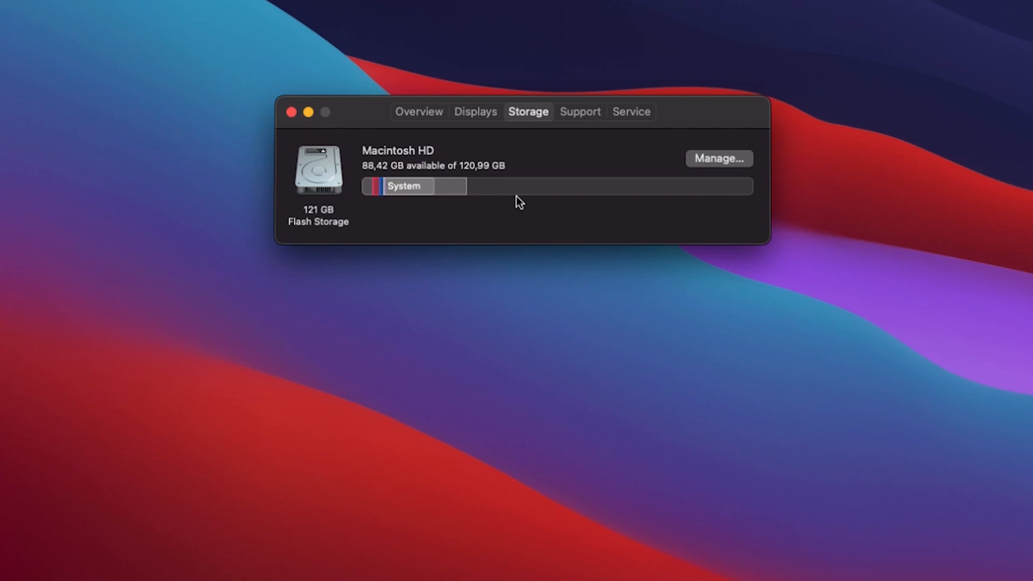
mouse_move(412, 186)
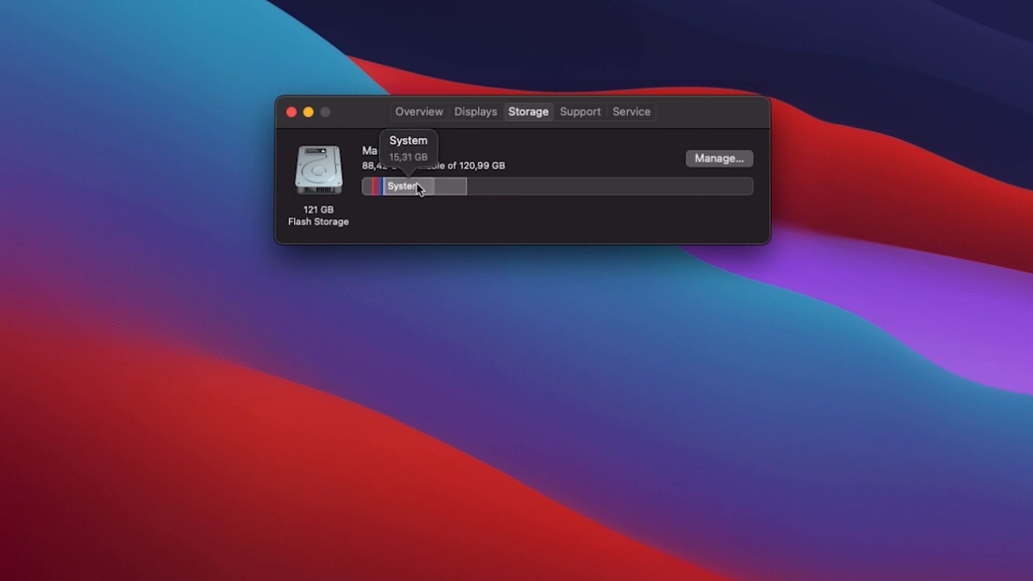
mouse_move(376, 187)
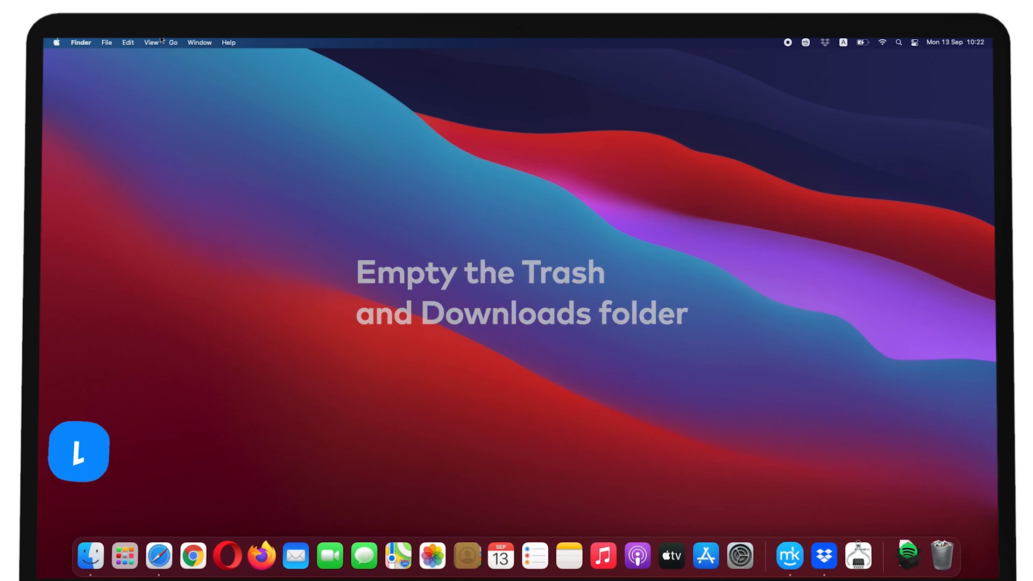
Step: Move the Spotify and Dropbox installer files from Downloads to the Bin
click(173, 42)
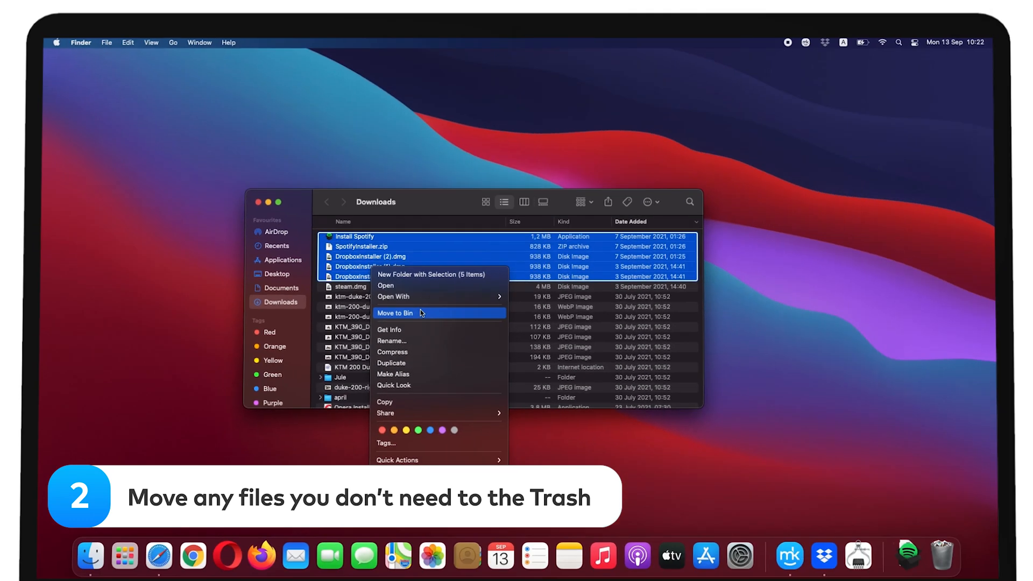
click(394, 313)
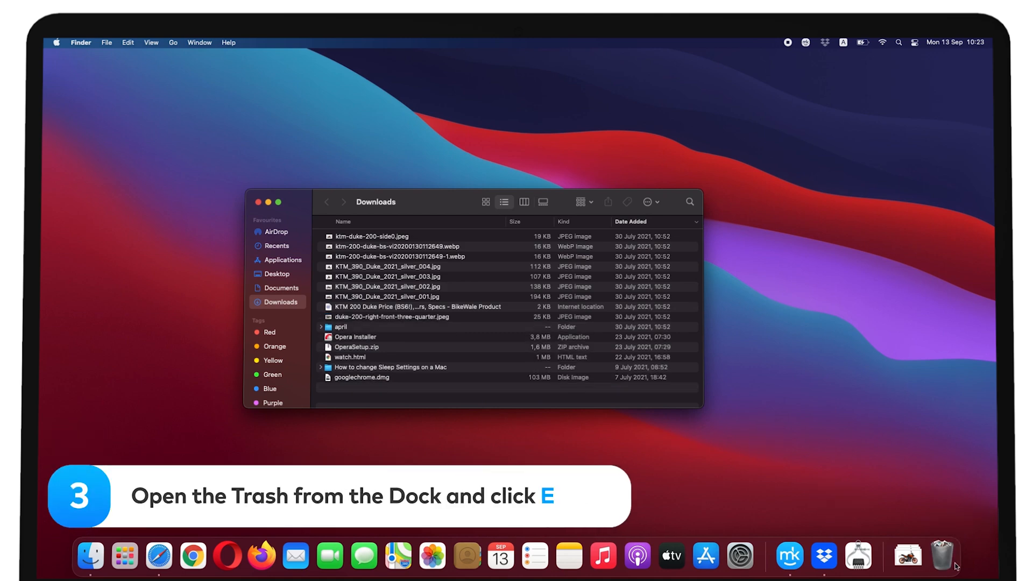
click(944, 555)
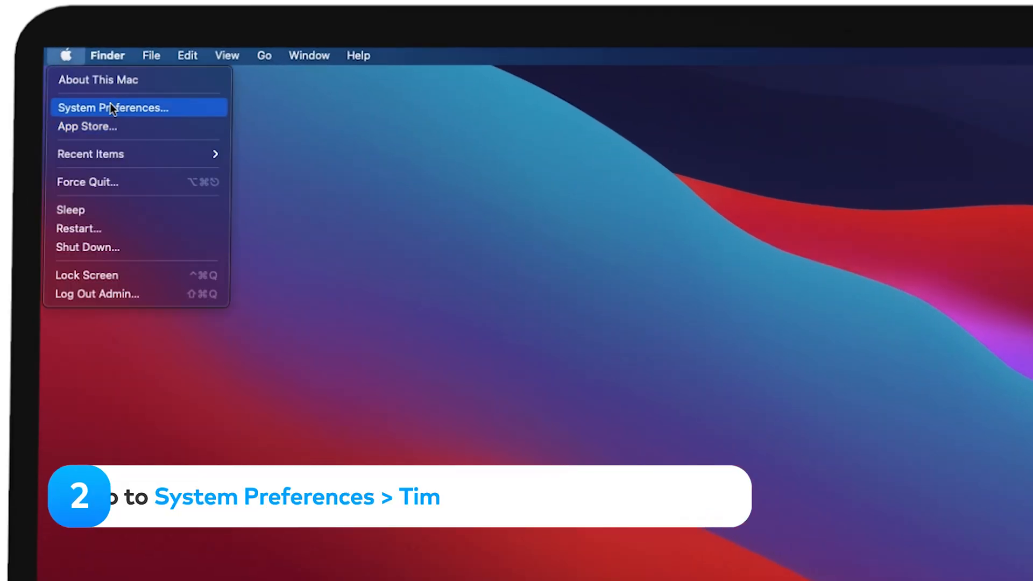
Step: Start an immediate Time Machine backup to New Volume via Back Up Now
click(112, 107)
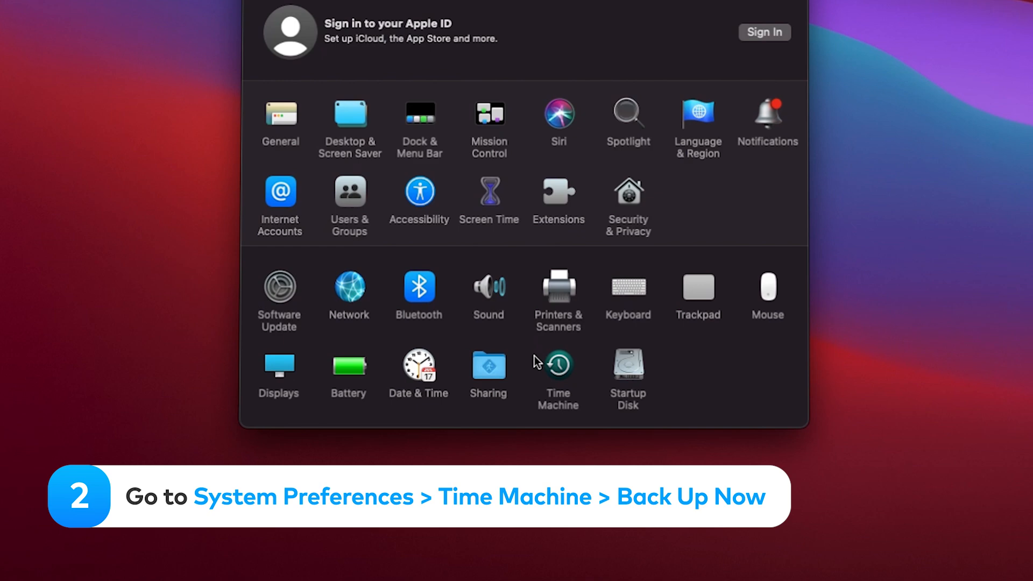
click(557, 362)
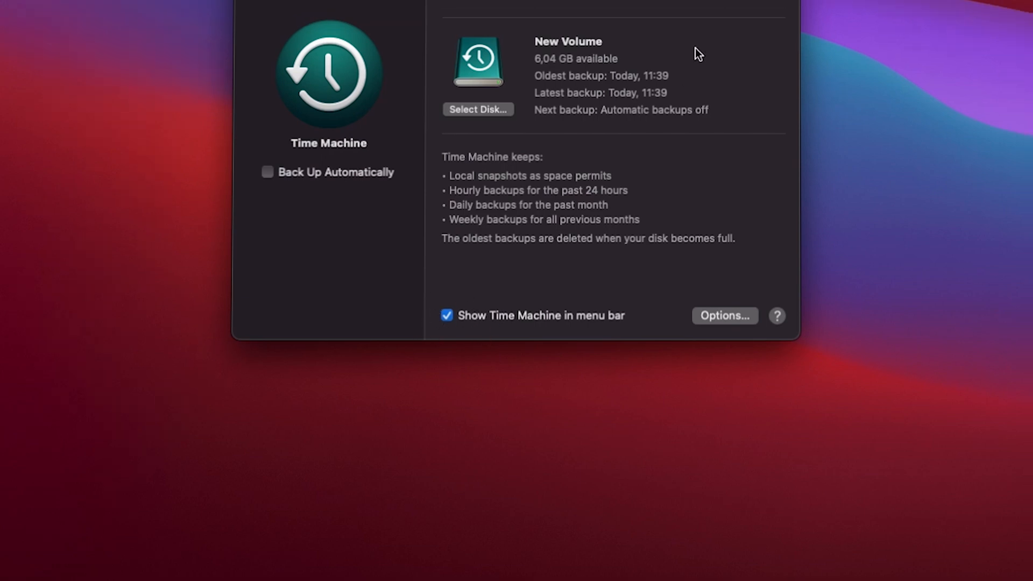
click(679, 71)
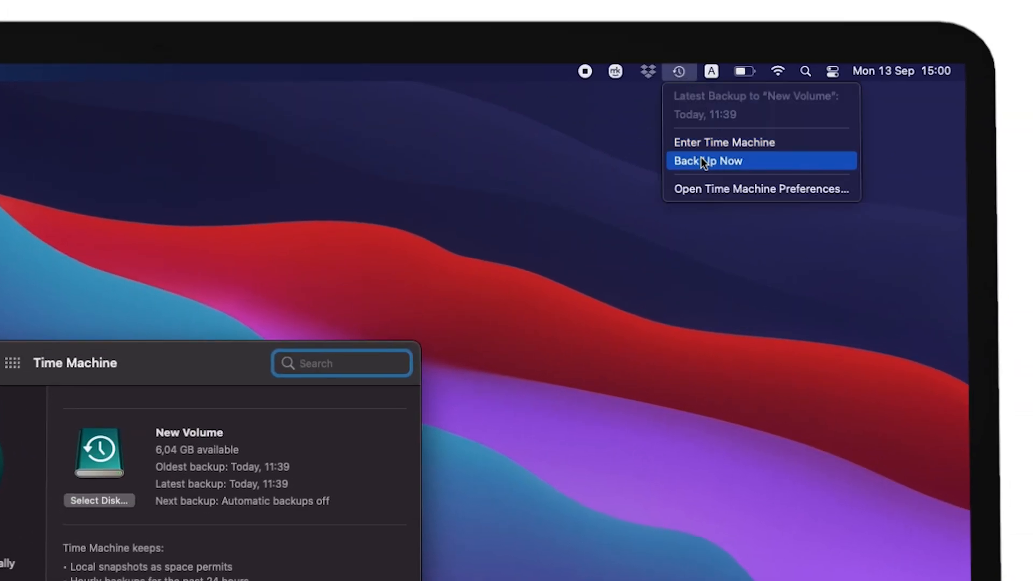
click(708, 160)
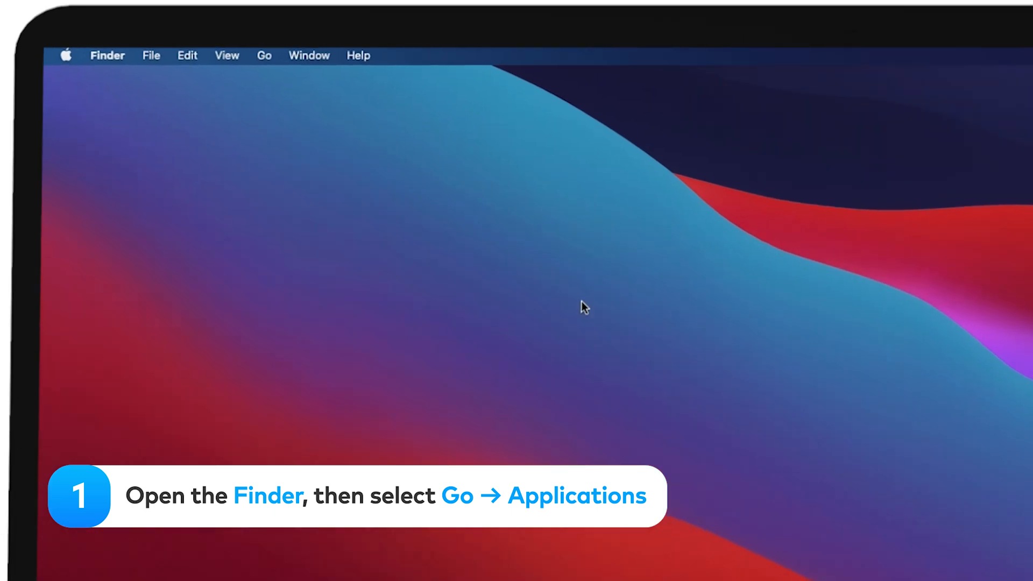
Step: Browse the Applications folder and drag the unused Spotify app to the Bin
click(264, 55)
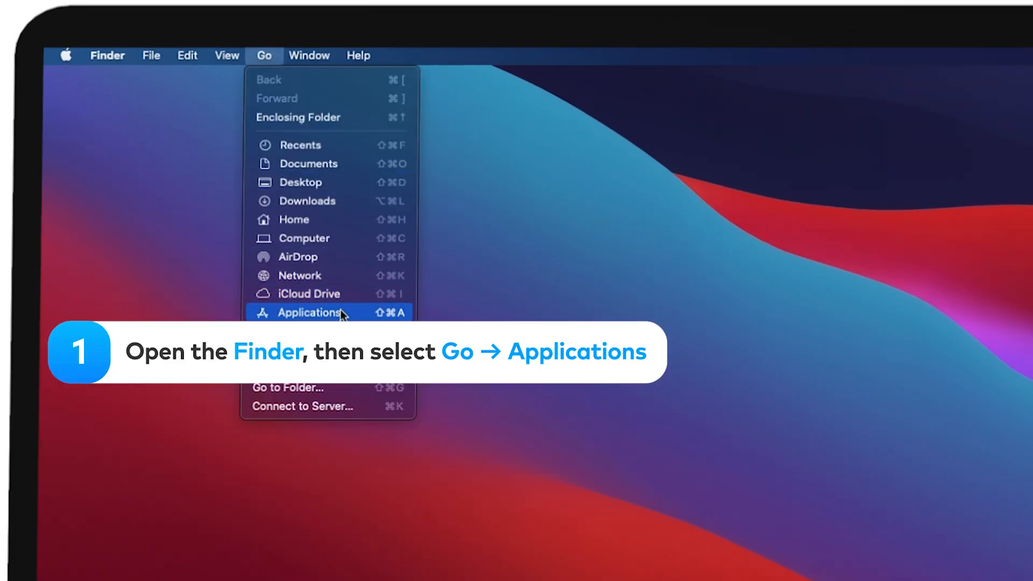
click(307, 312)
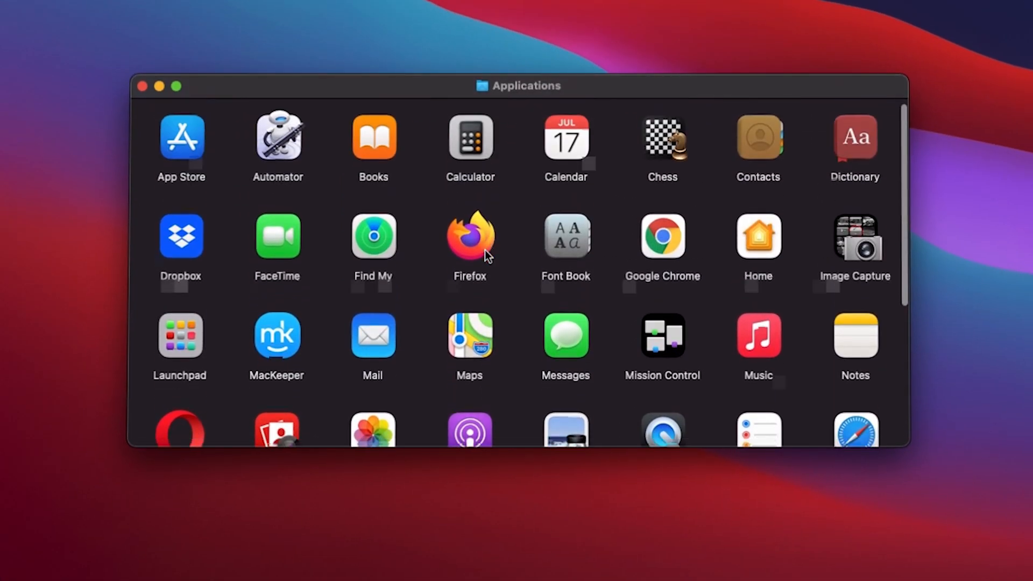
scroll(down, 3)
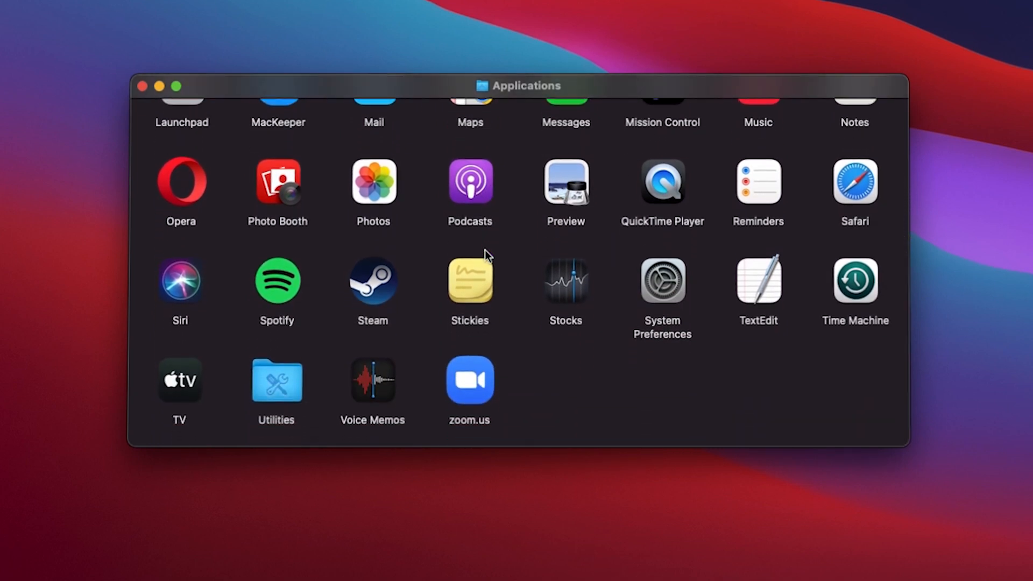
mouse_move(428, 258)
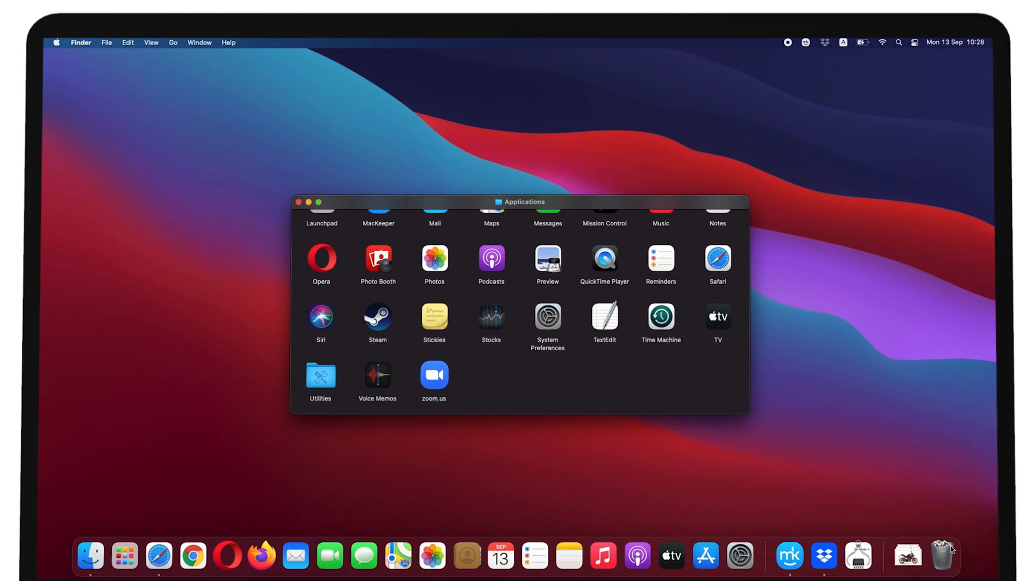
click(298, 202)
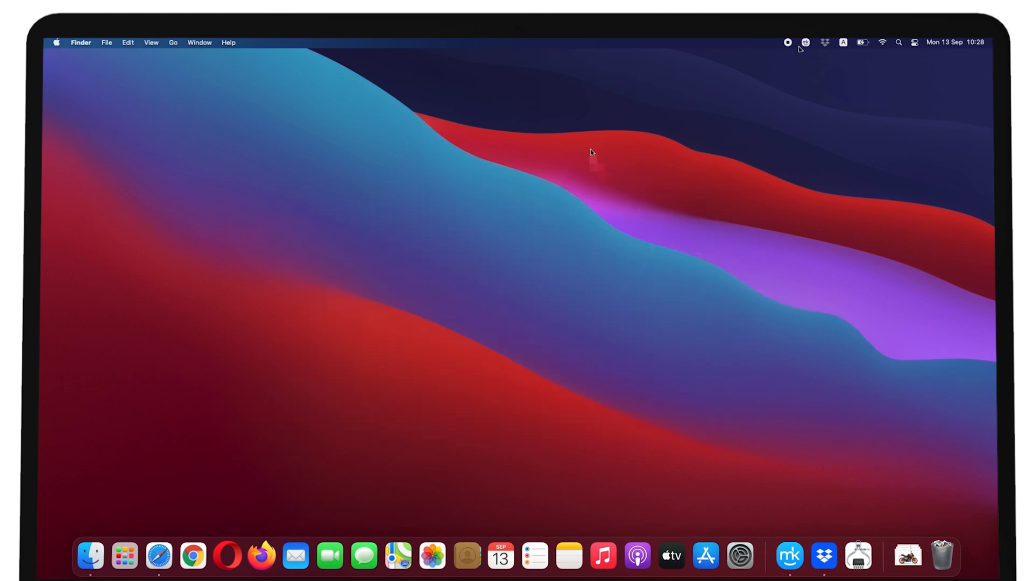
Step: Launch MacKeeper and run a Smart Uninstaller scan for apps and leftovers
click(788, 555)
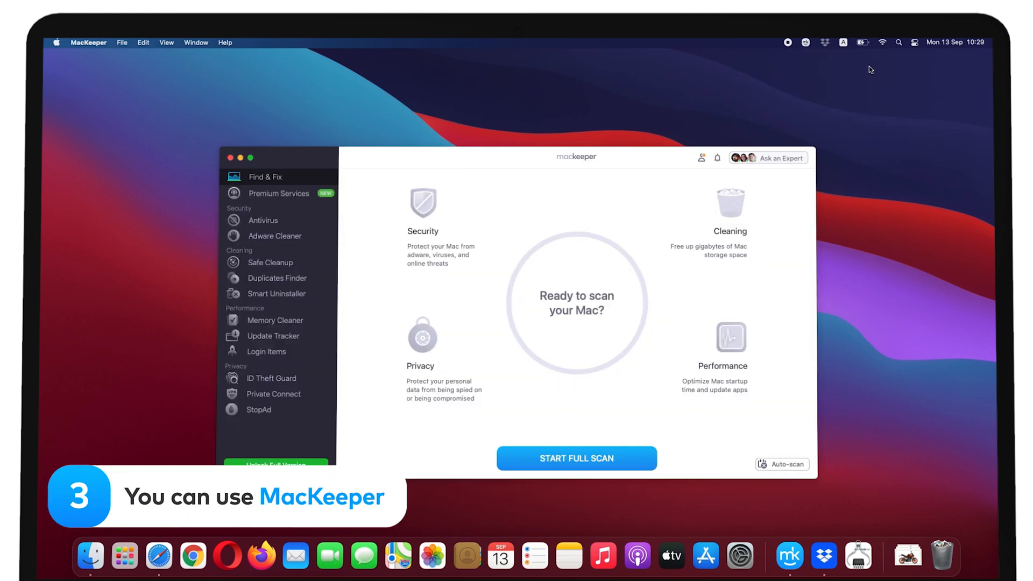
click(276, 292)
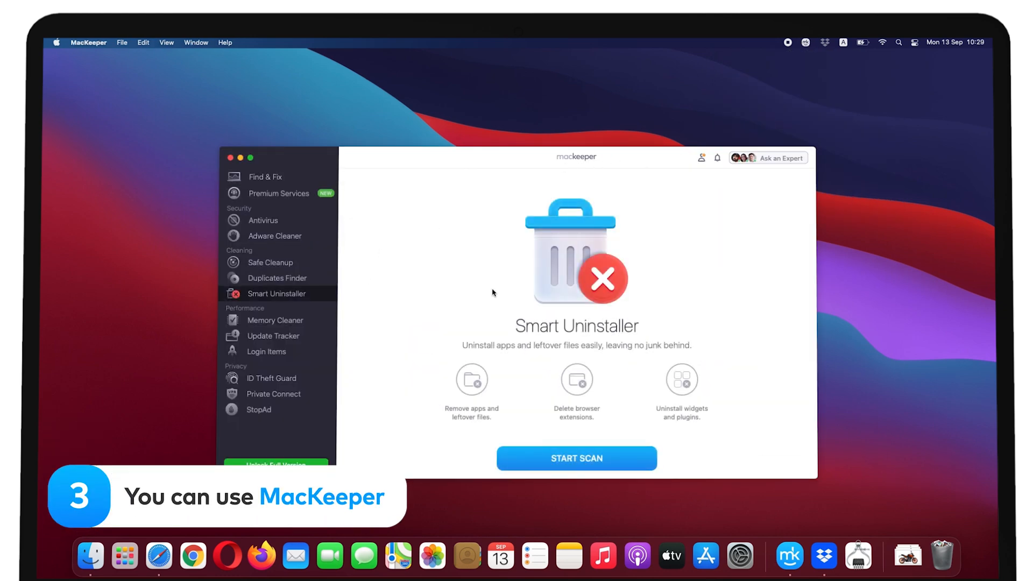
click(576, 458)
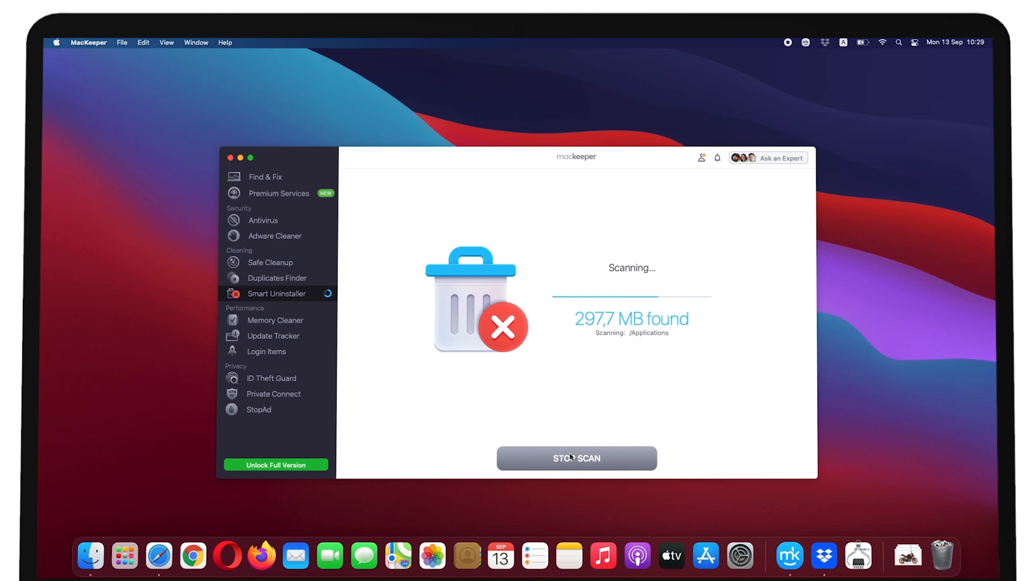
click(576, 459)
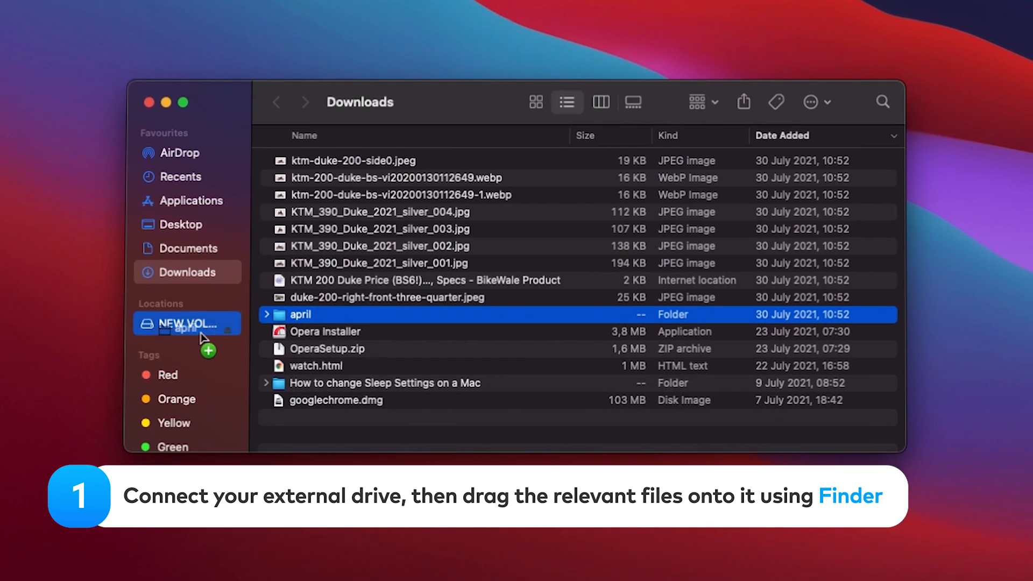
Step: Empty the Bin, permanently erasing the april folders and Spotify
right_click(300, 314)
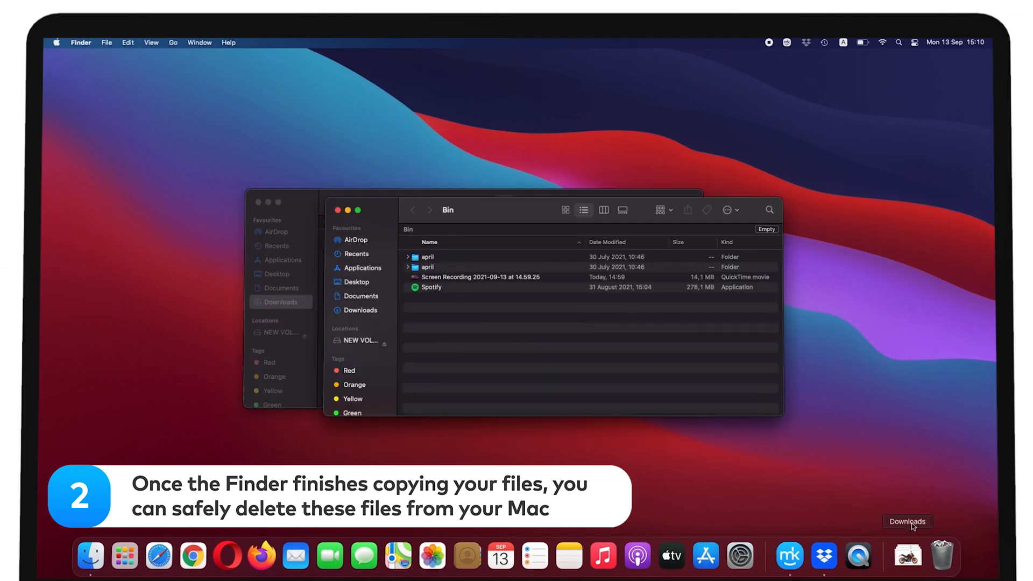
click(765, 229)
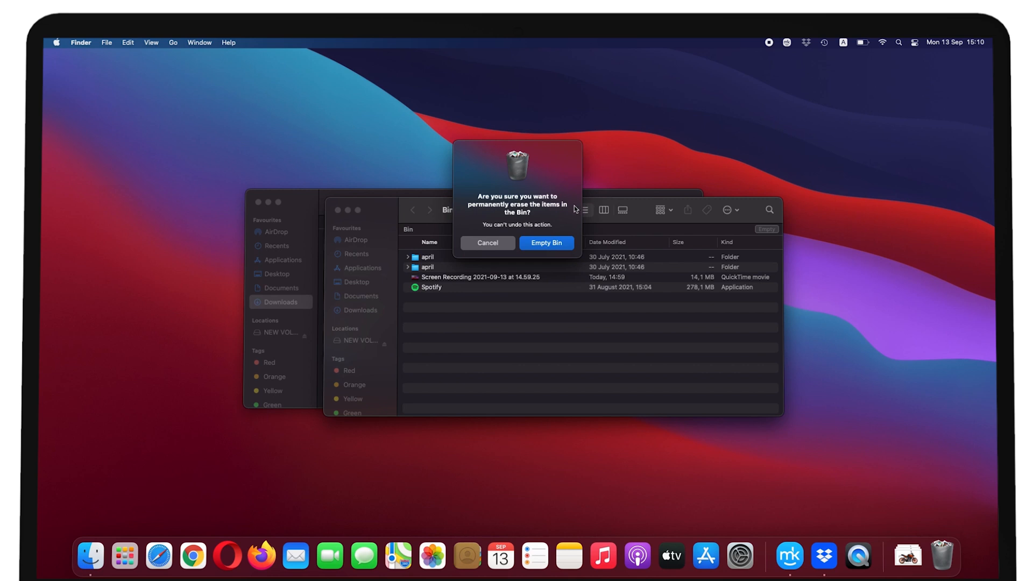
click(545, 242)
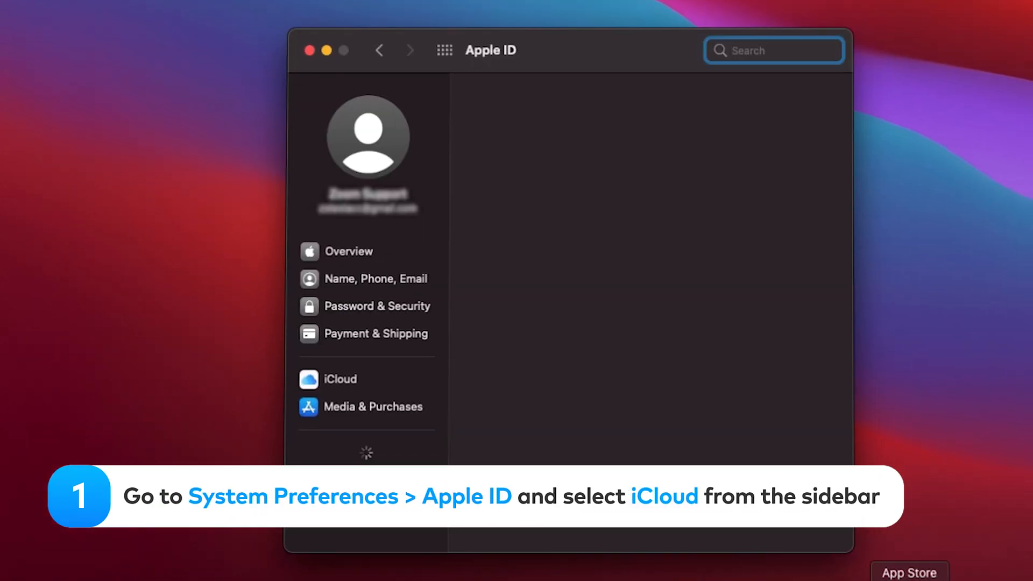
Step: Enable Desktop & Documents Folders in the Apple ID iCloud Drive options and finish with Done
click(348, 251)
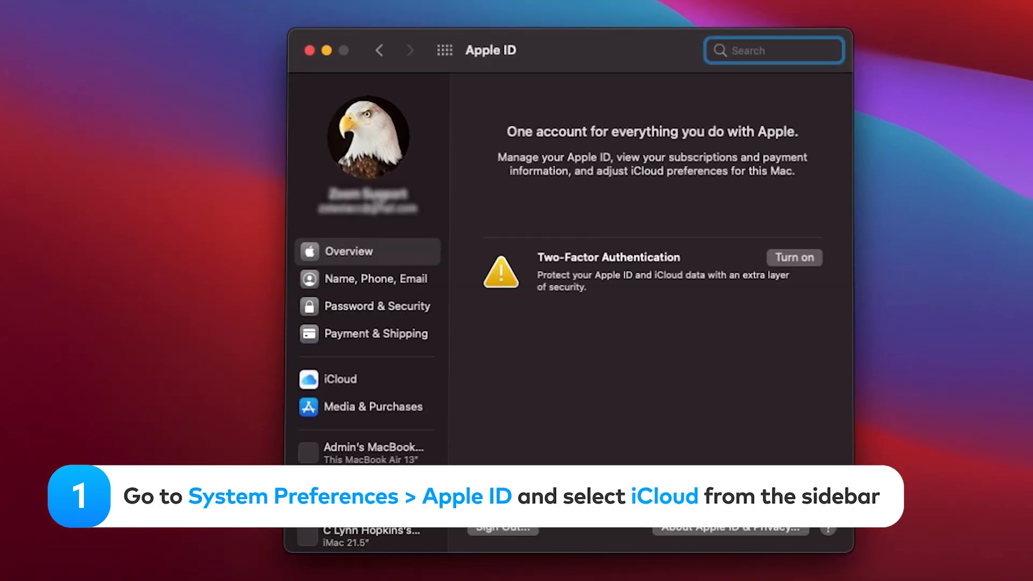
click(340, 378)
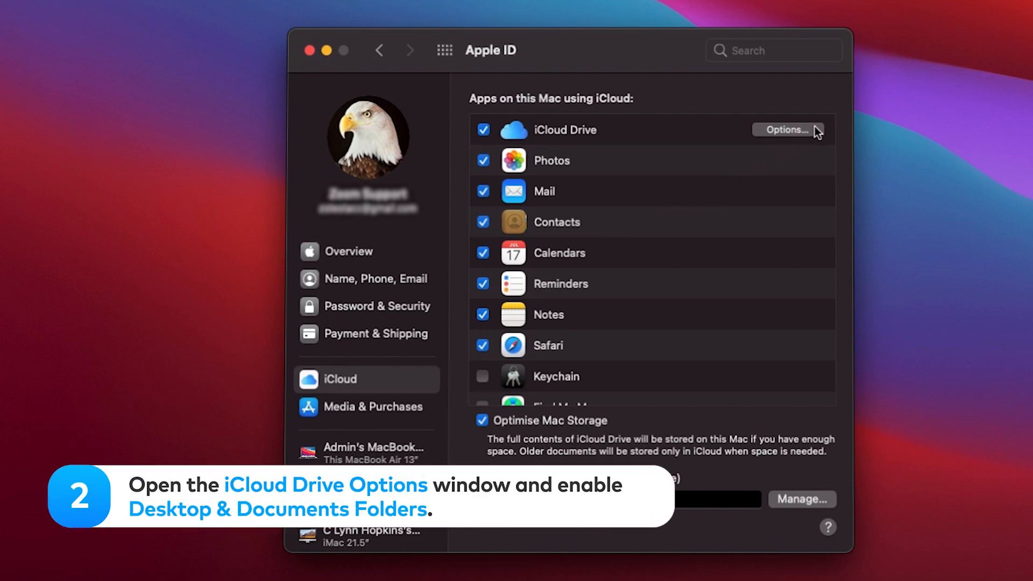
click(784, 130)
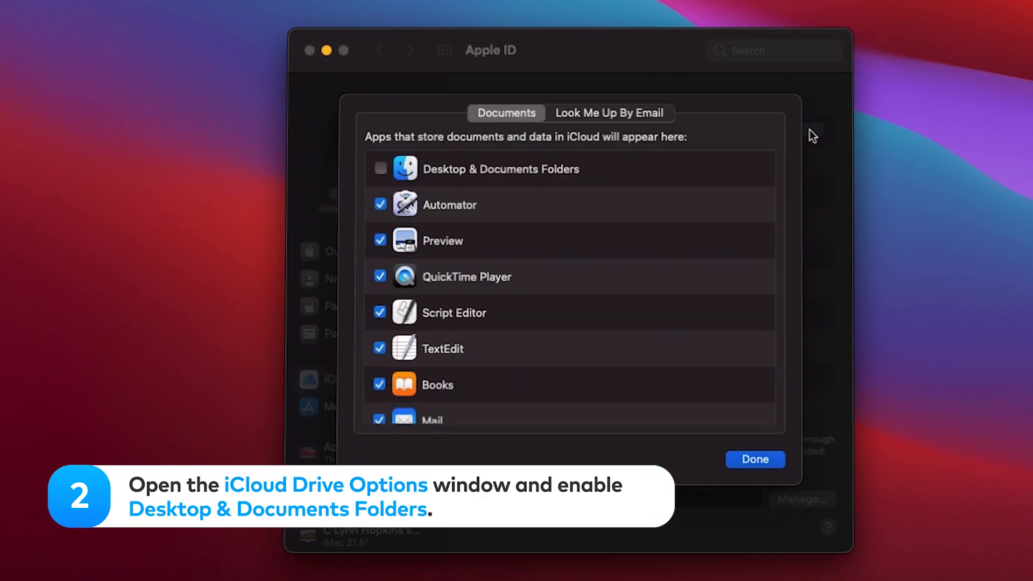
click(380, 169)
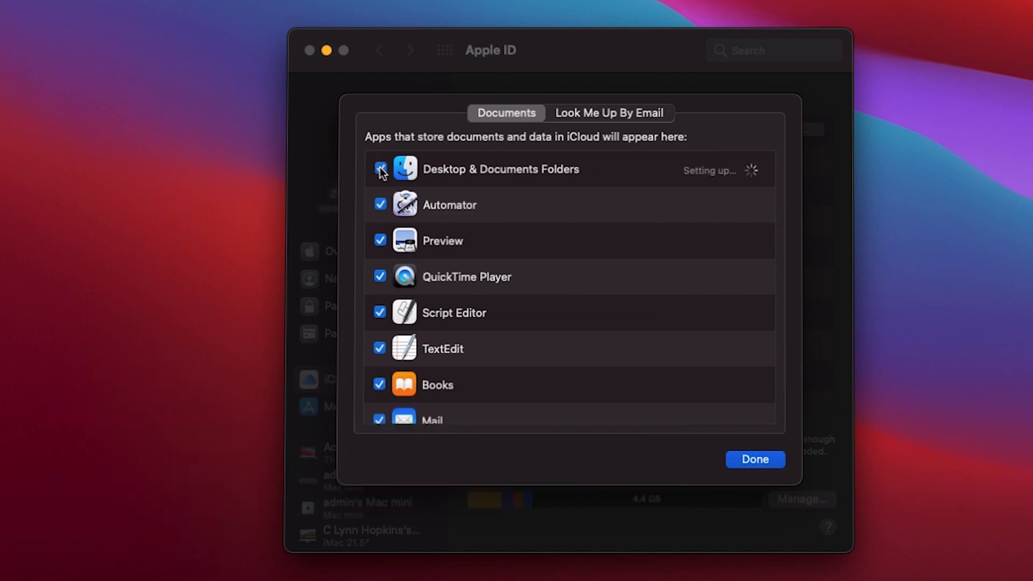
click(380, 169)
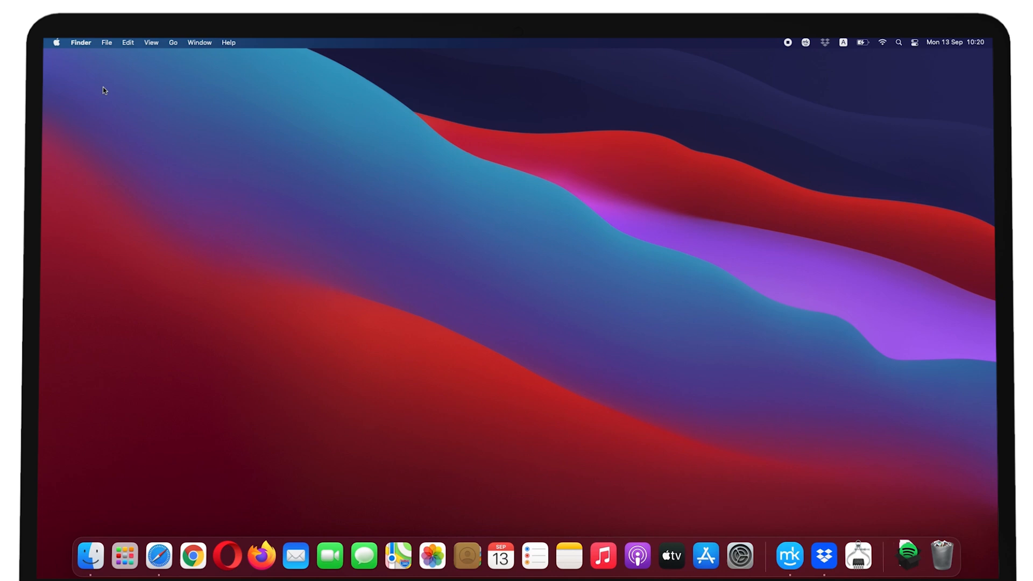
Step: Run MacKeeper's Duplicates Finder scan, finding 4 duplicate files worth 254 KB
click(788, 556)
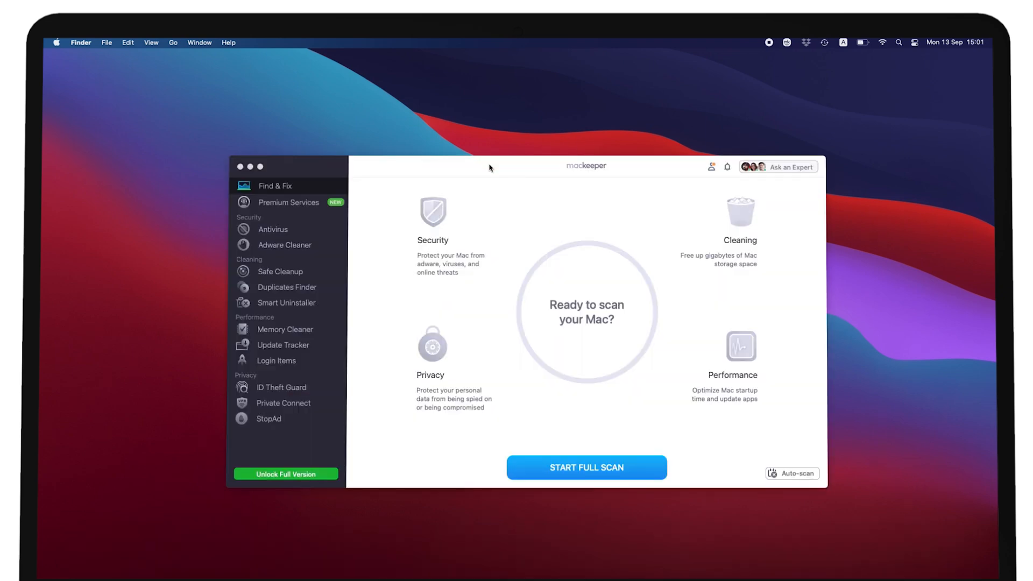
click(286, 287)
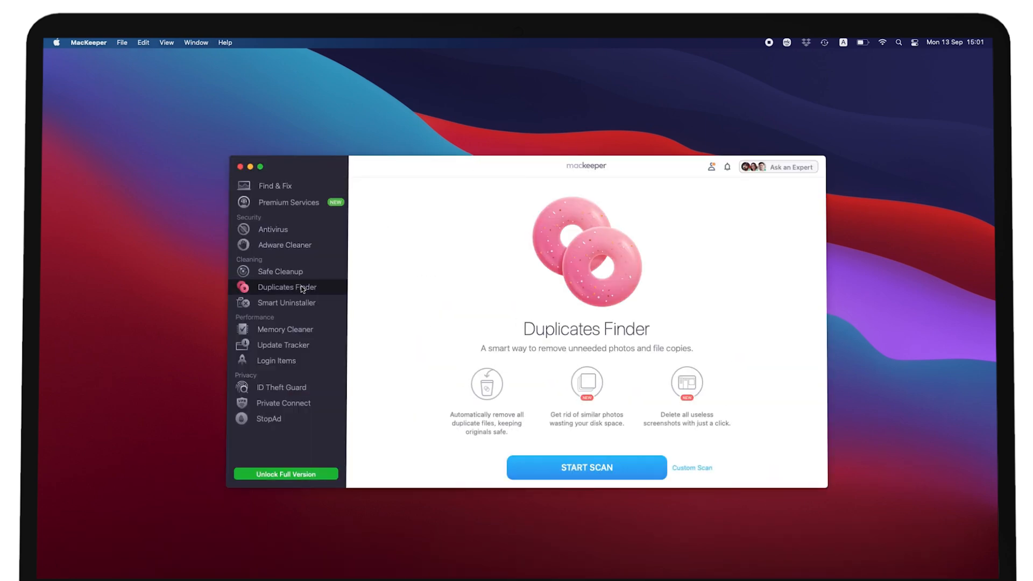
click(585, 467)
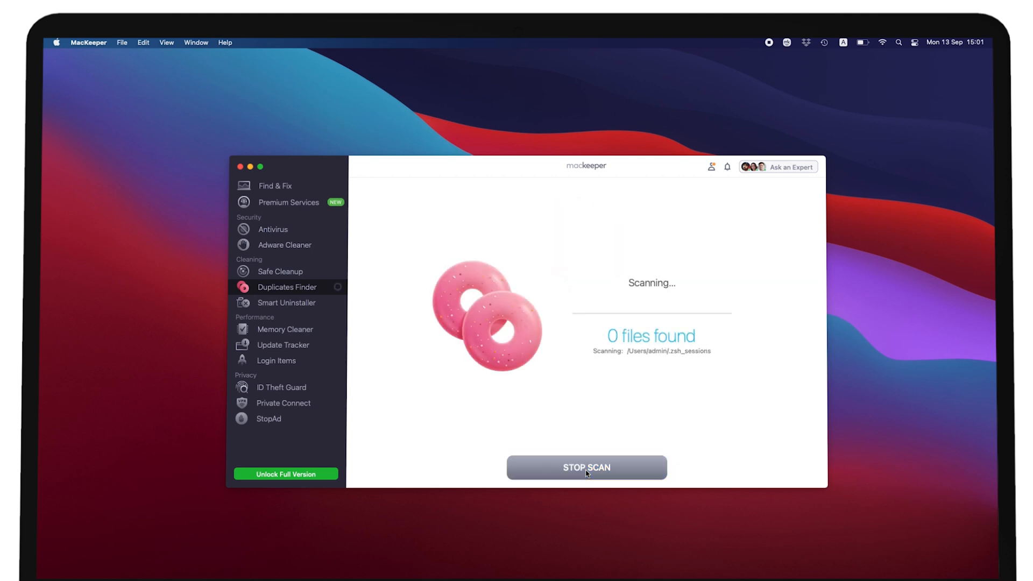
click(585, 467)
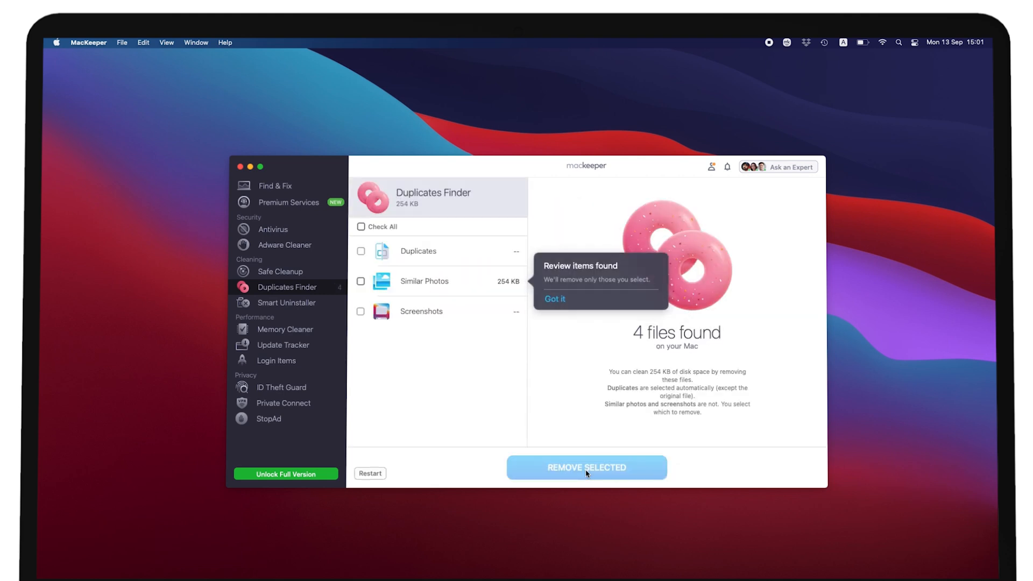
click(554, 298)
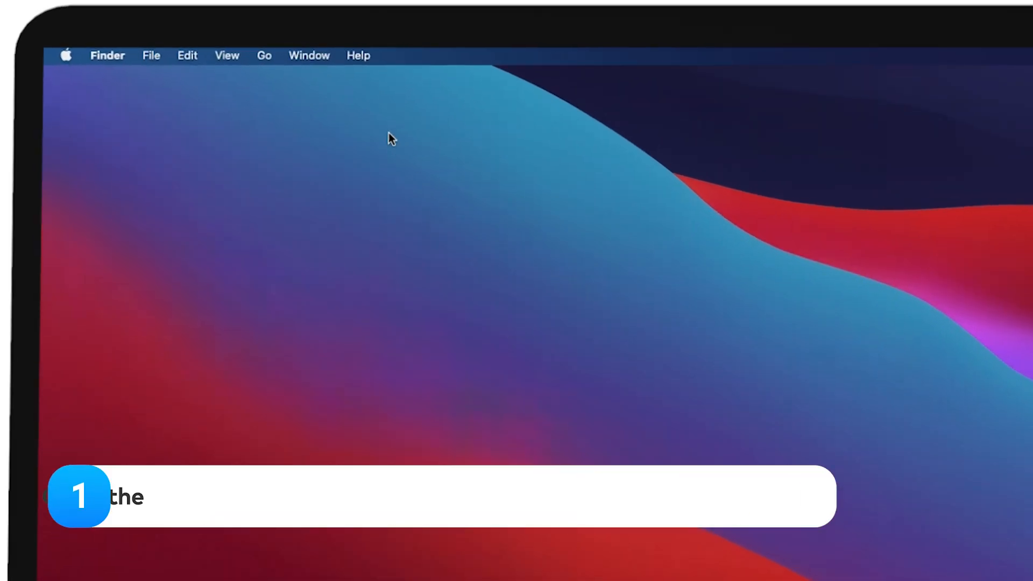
Step: Go to /Library/Caches/ and expand the ColorSync and Desktop Pictures subfolders to inspect cached files
click(264, 55)
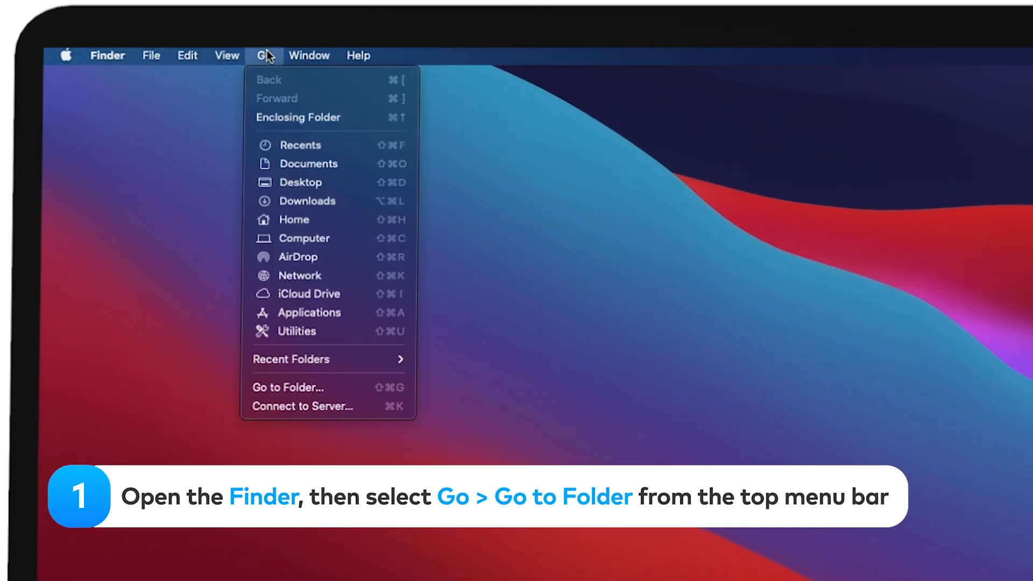
mouse_move(298, 257)
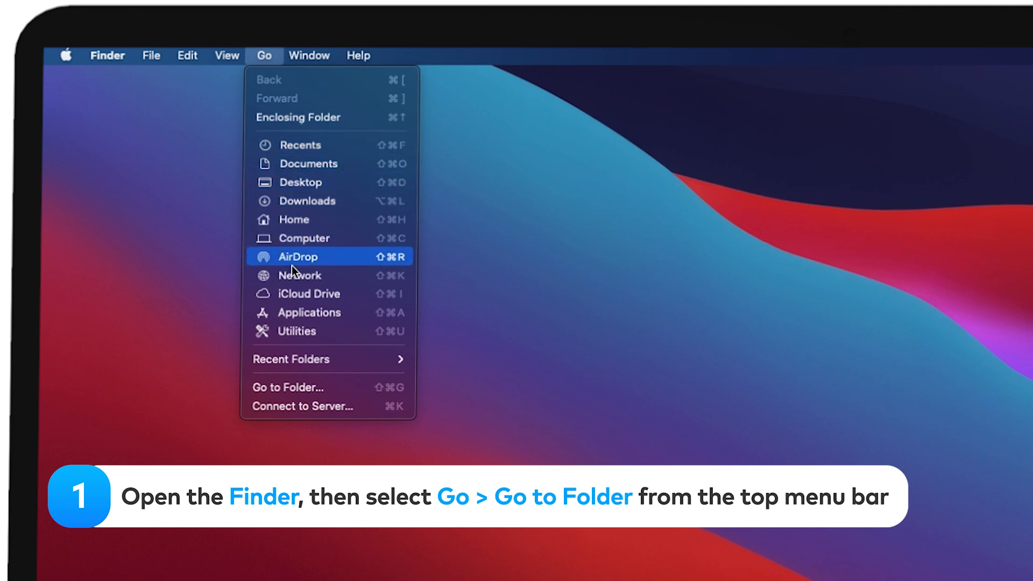
mouse_move(322, 388)
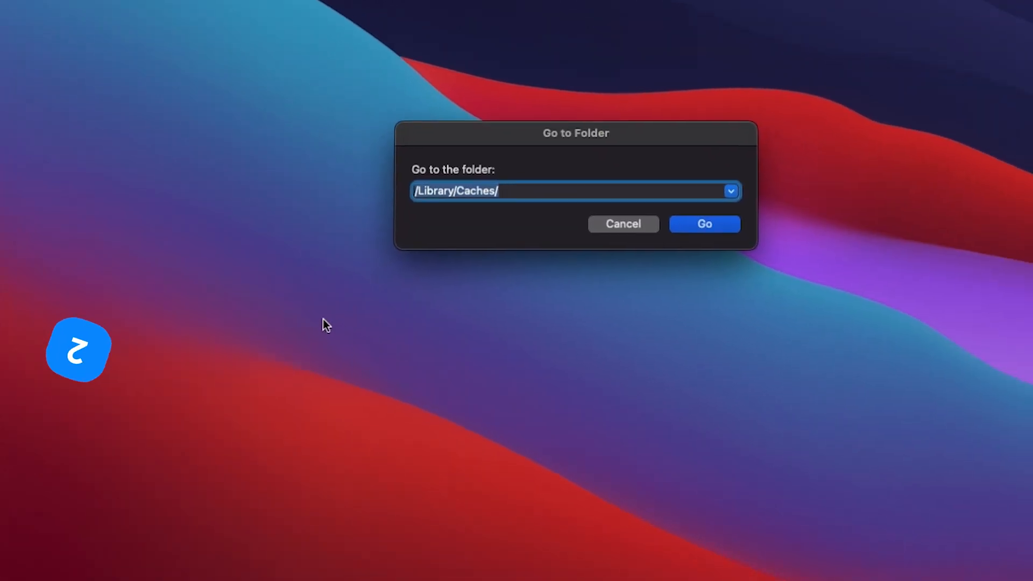
click(703, 224)
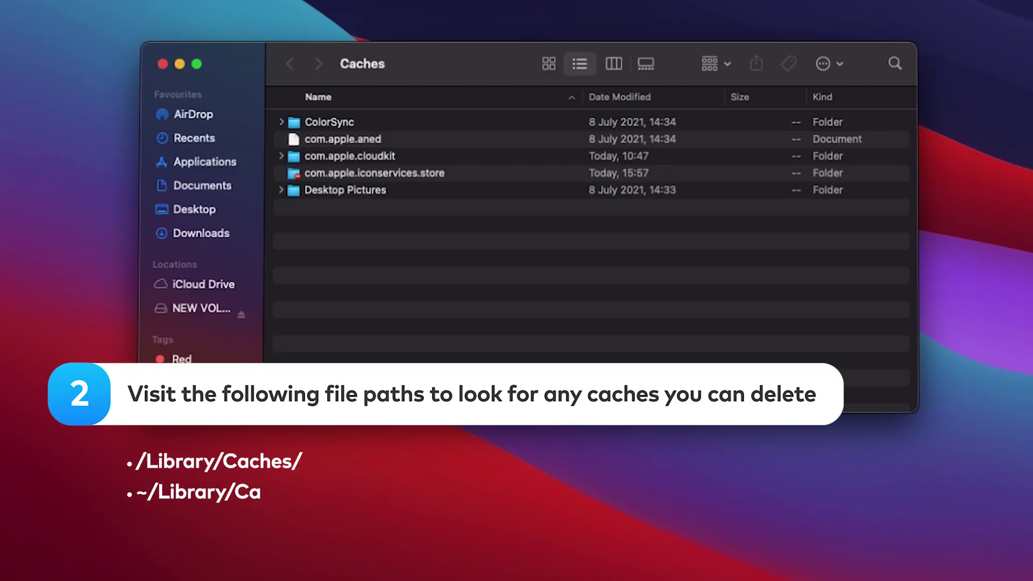
click(280, 122)
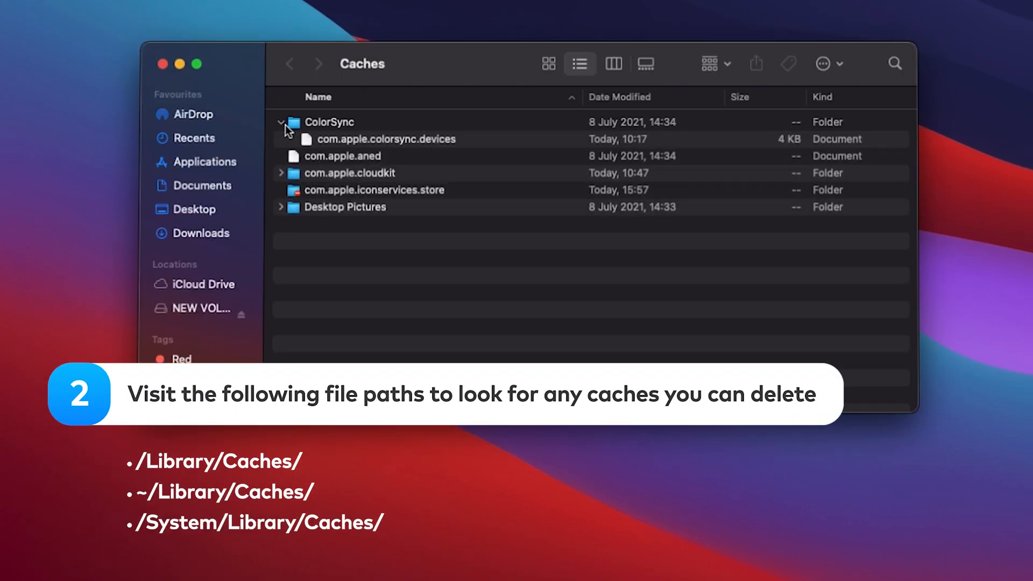
click(282, 122)
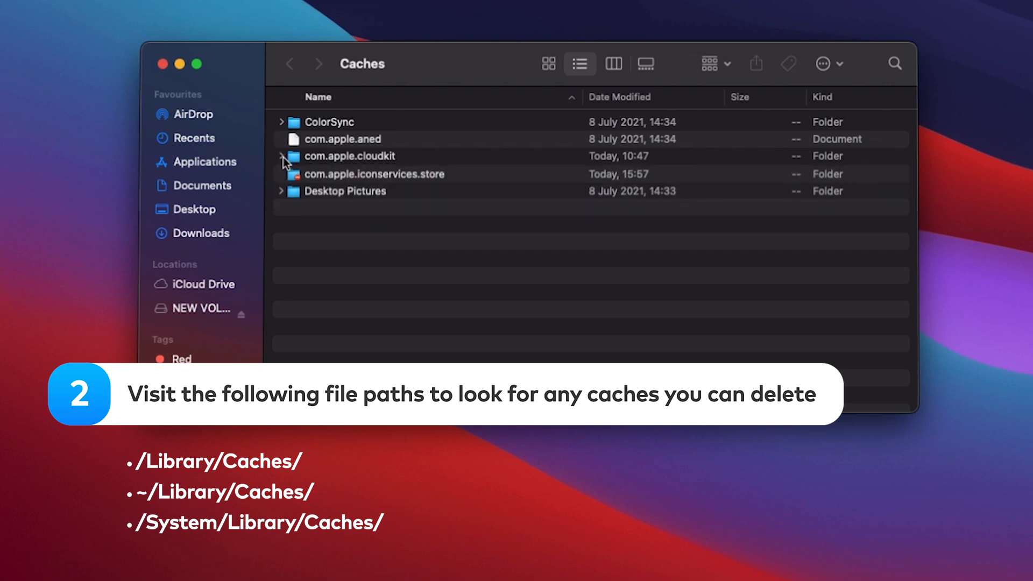
click(281, 191)
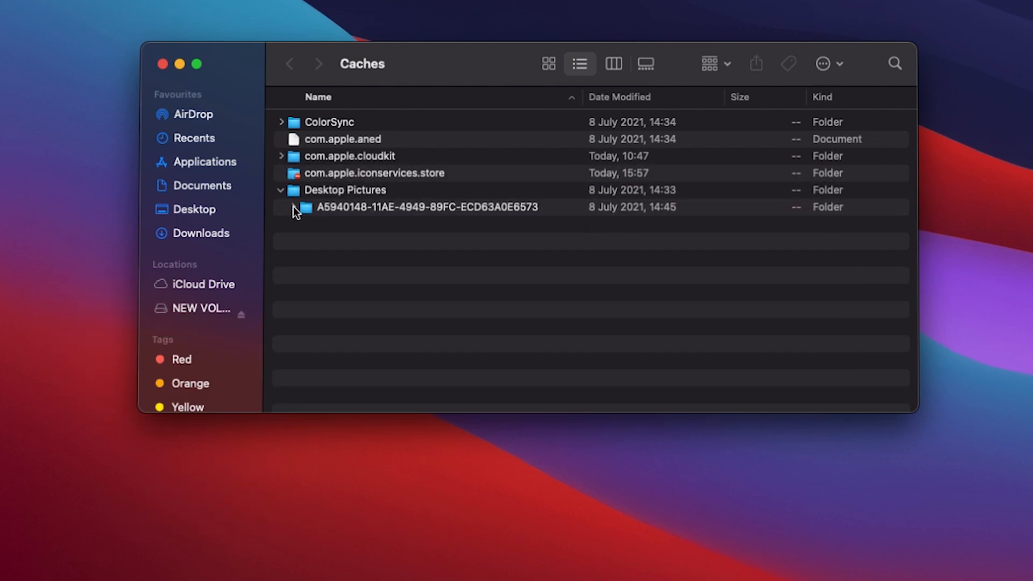
click(280, 207)
text(/Library/Logs/)
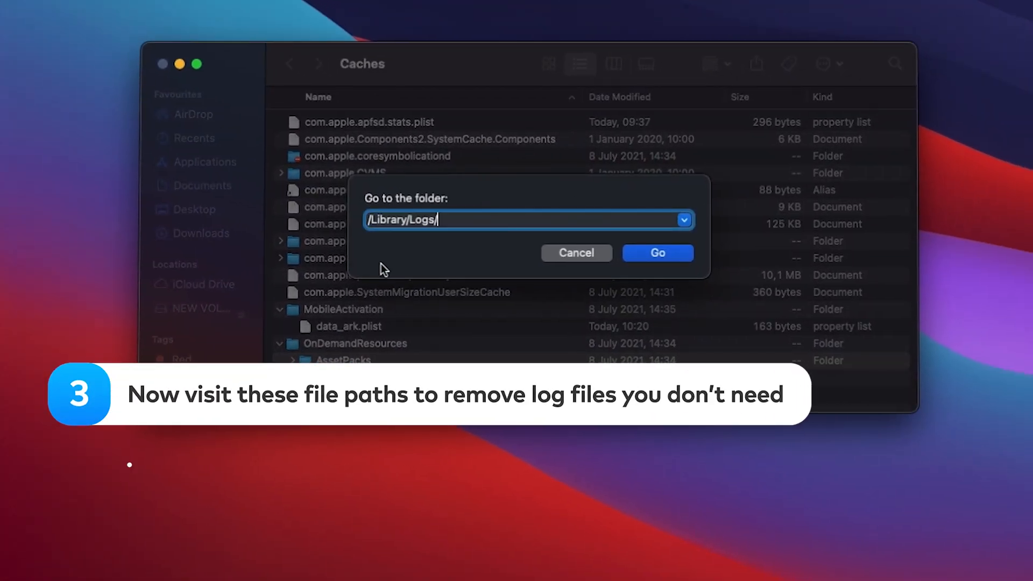
Step: Go to /Library/Logs/ and expand CrashReporter and DiagnosticReports to review the log files
click(656, 252)
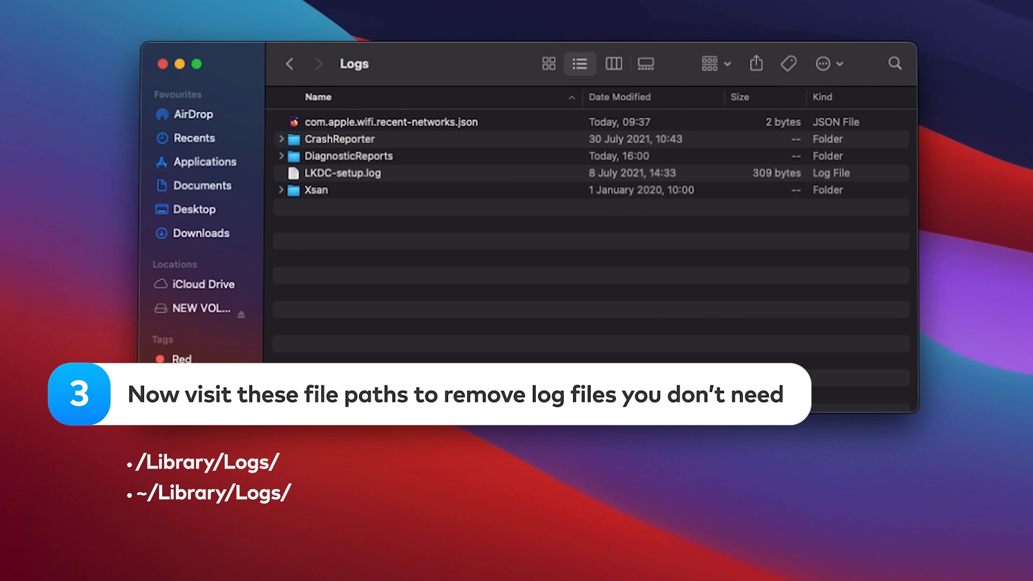
click(281, 139)
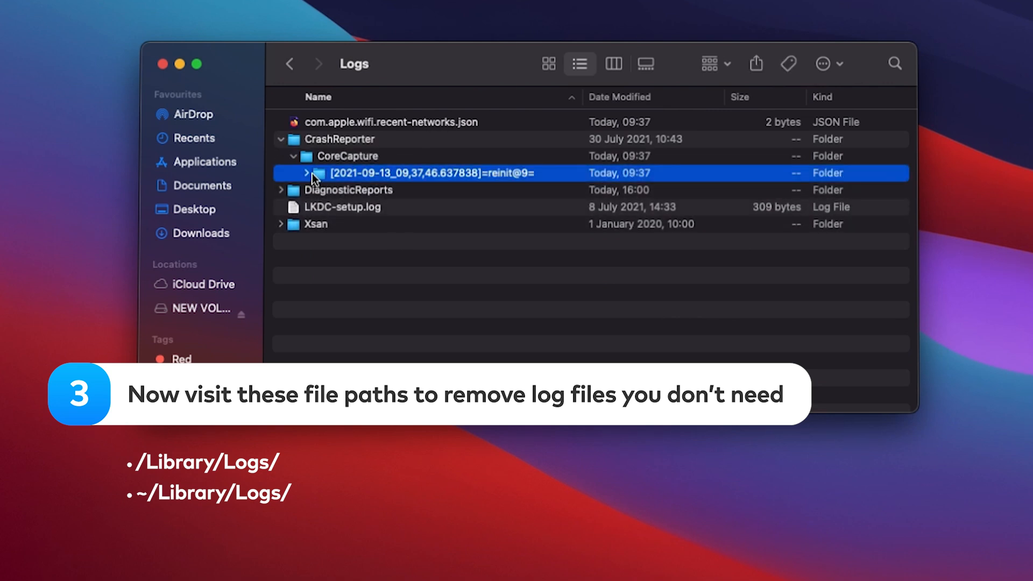
click(308, 172)
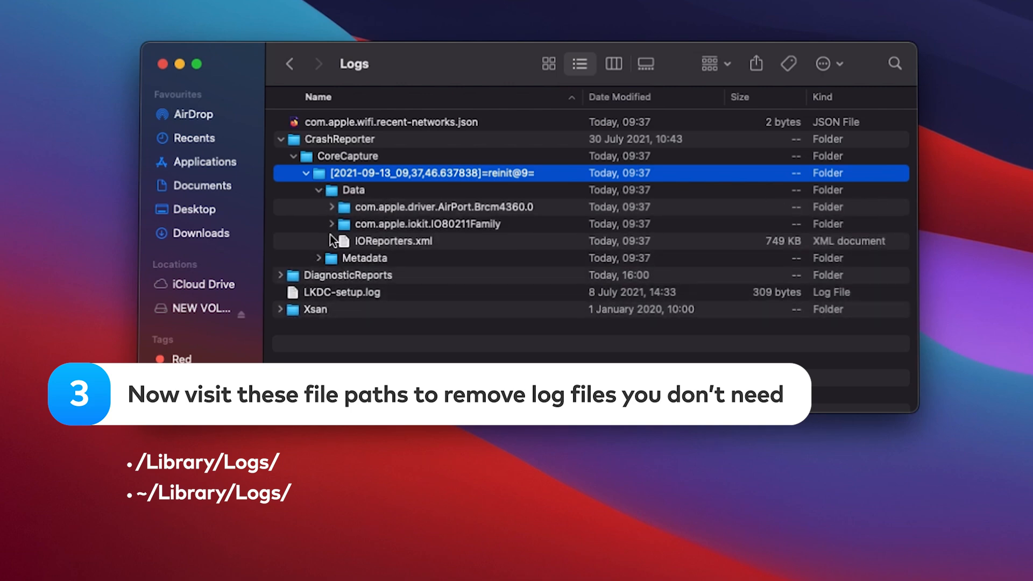
click(294, 156)
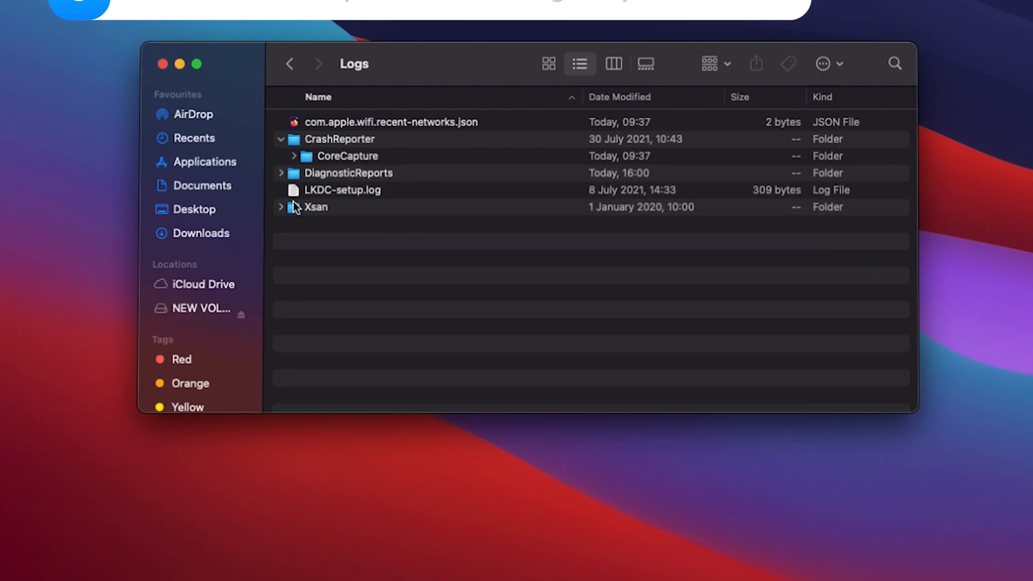
click(281, 172)
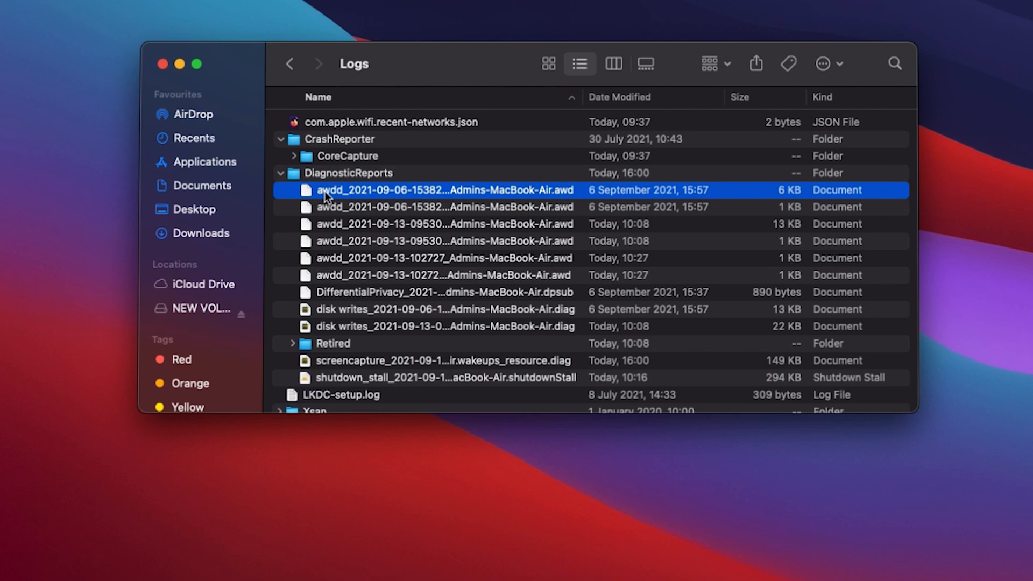
click(445, 292)
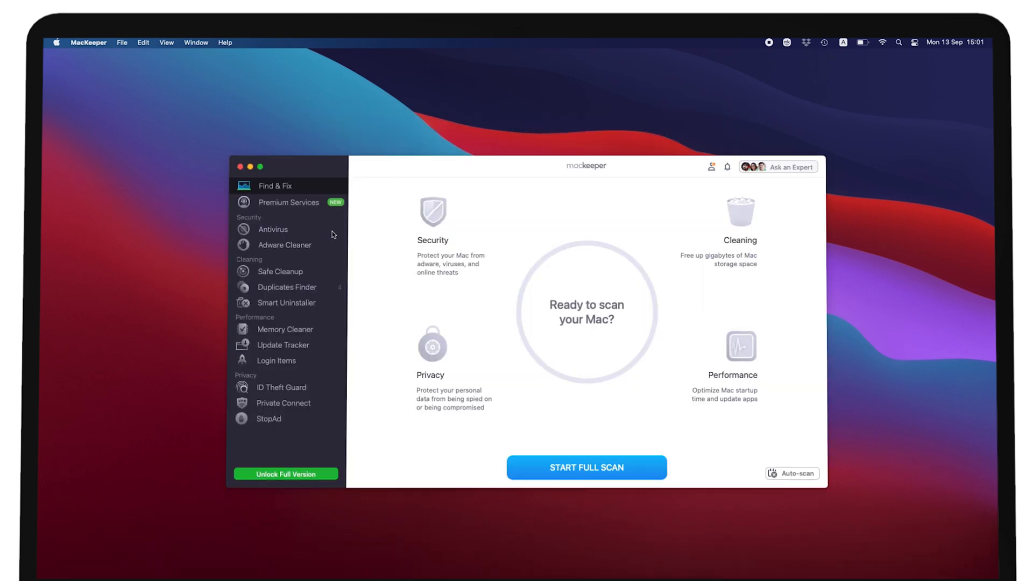
Step: Run the Safe Cleanup junk scan, finding logs, caches, trash, languages and mail attachments
click(585, 467)
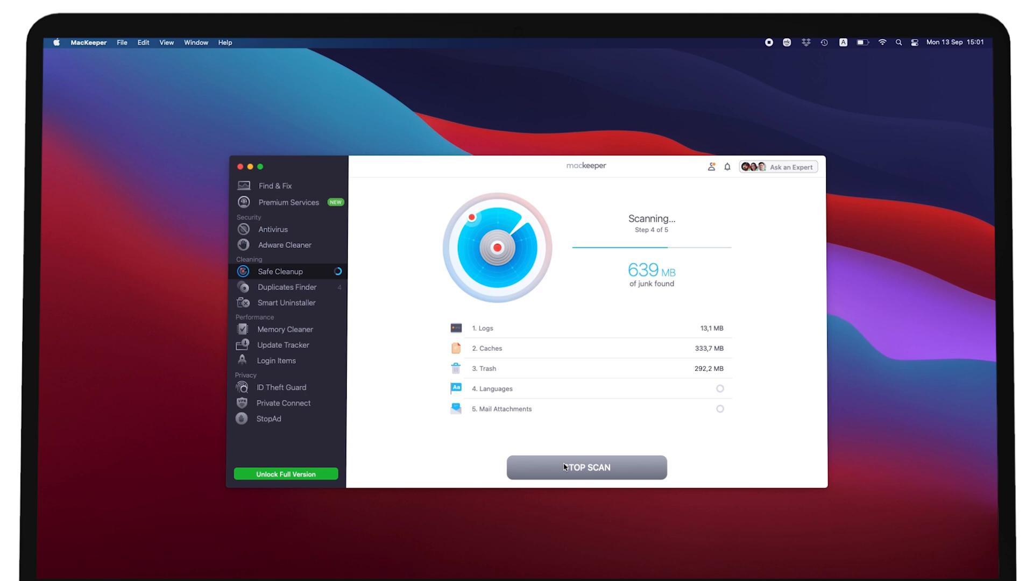
mouse_move(564, 467)
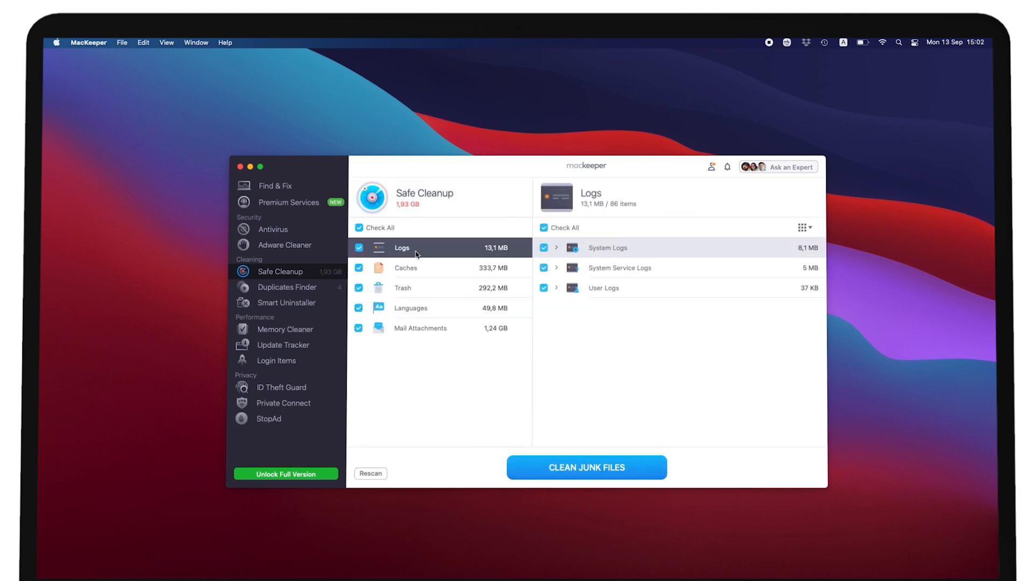
Step: Expand System Logs and User Logs, then review Caches and expand Google Chrome Caches
click(556, 248)
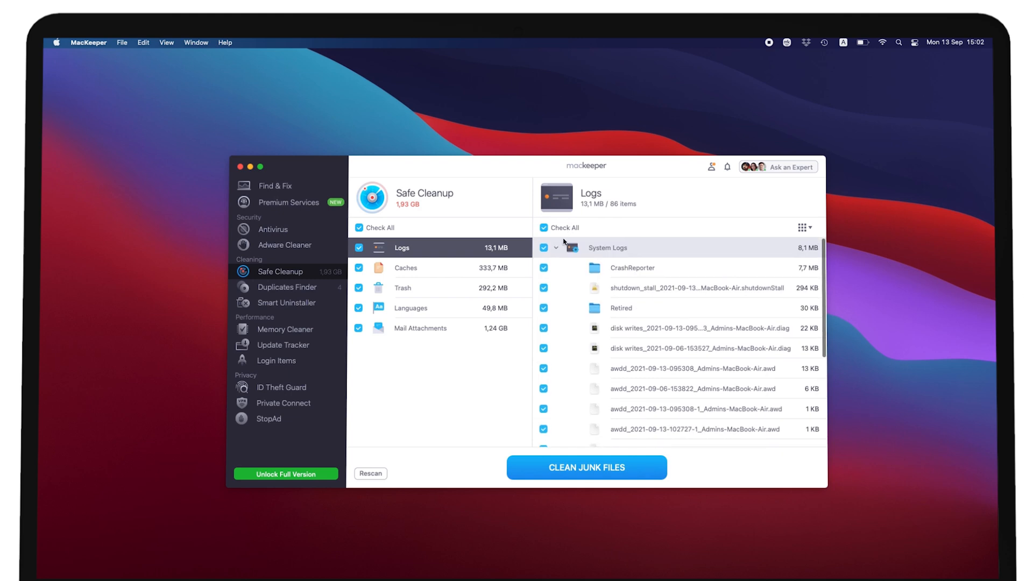
click(556, 248)
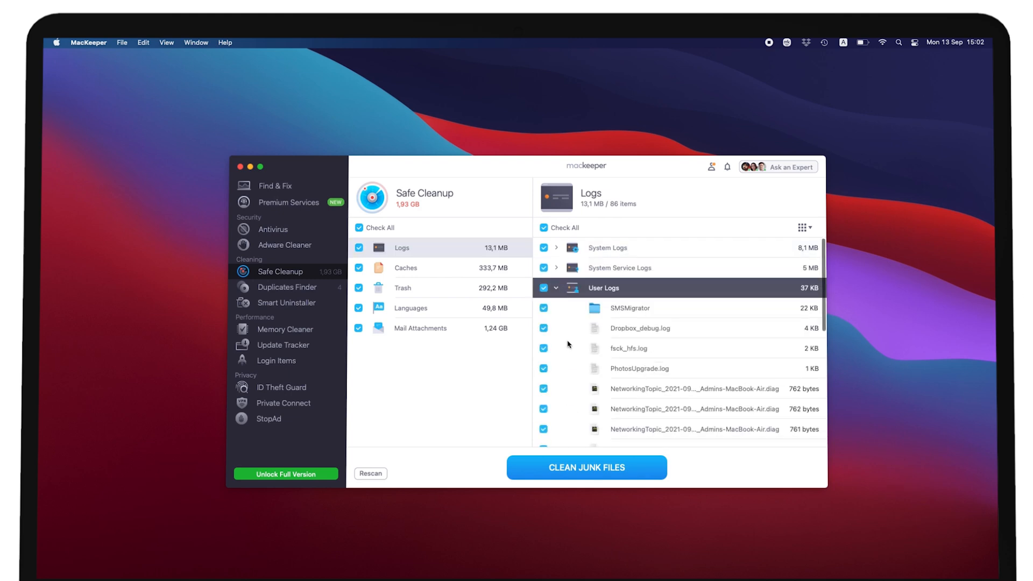
click(406, 268)
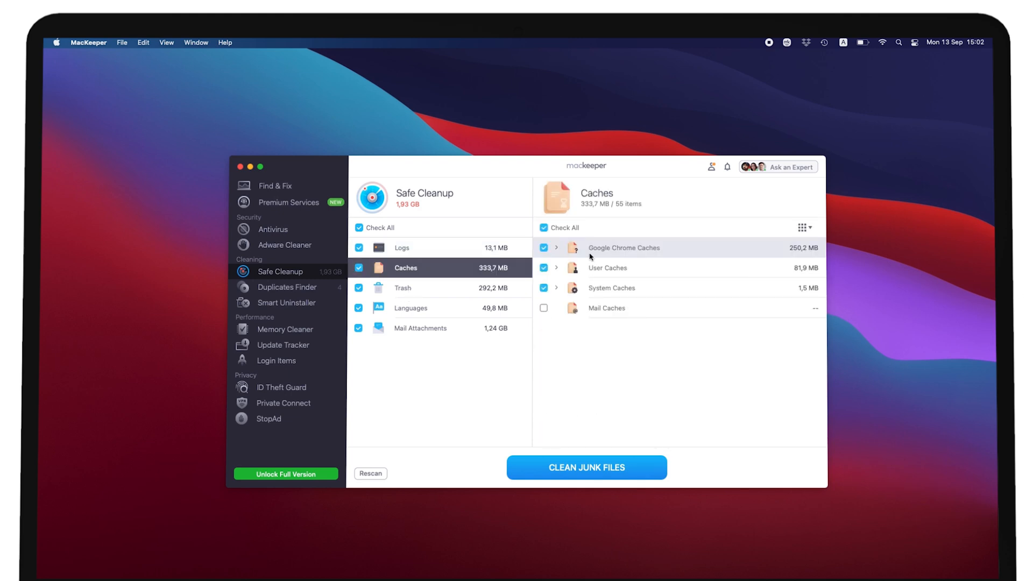
click(556, 247)
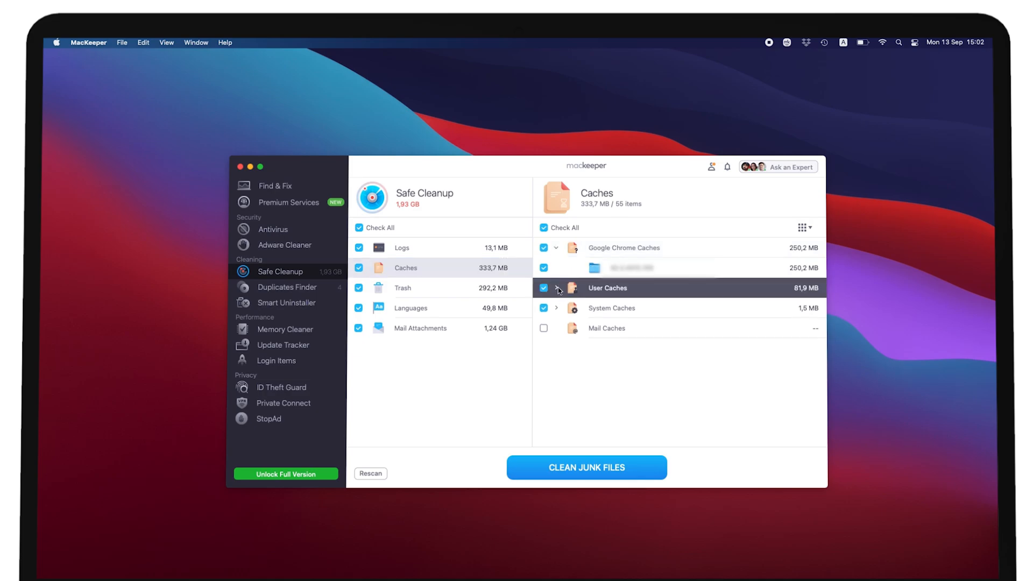